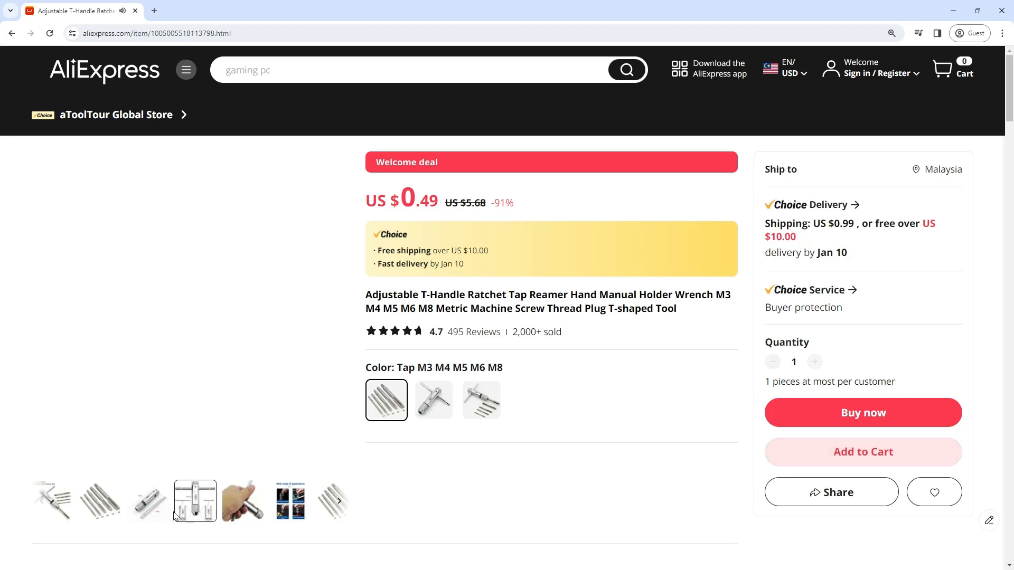
Step through the gallery photos, from the M3–M8 taps and drive diagram to the wrench-with-taps photo
left_click(100, 501)
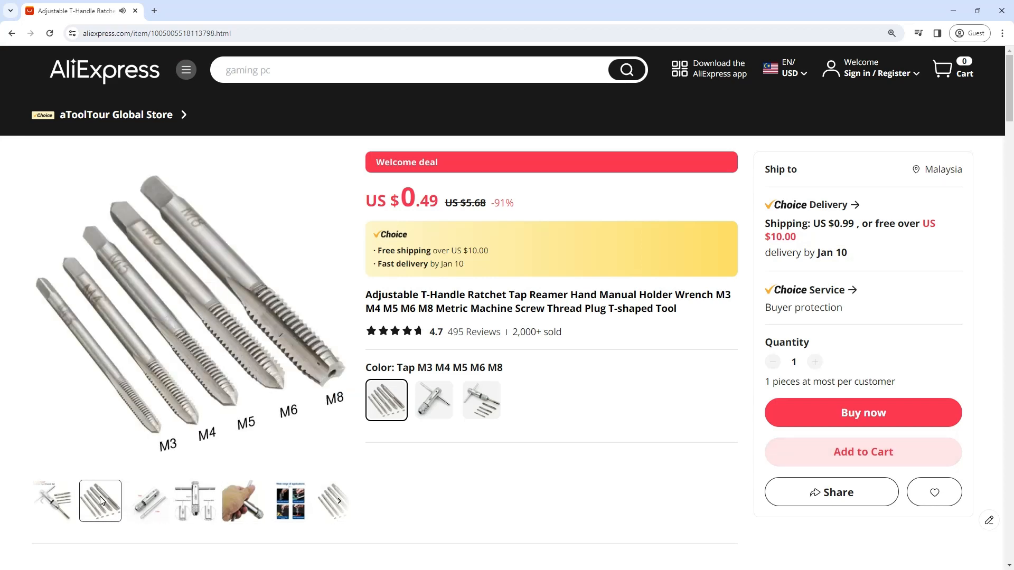
left_click(195, 501)
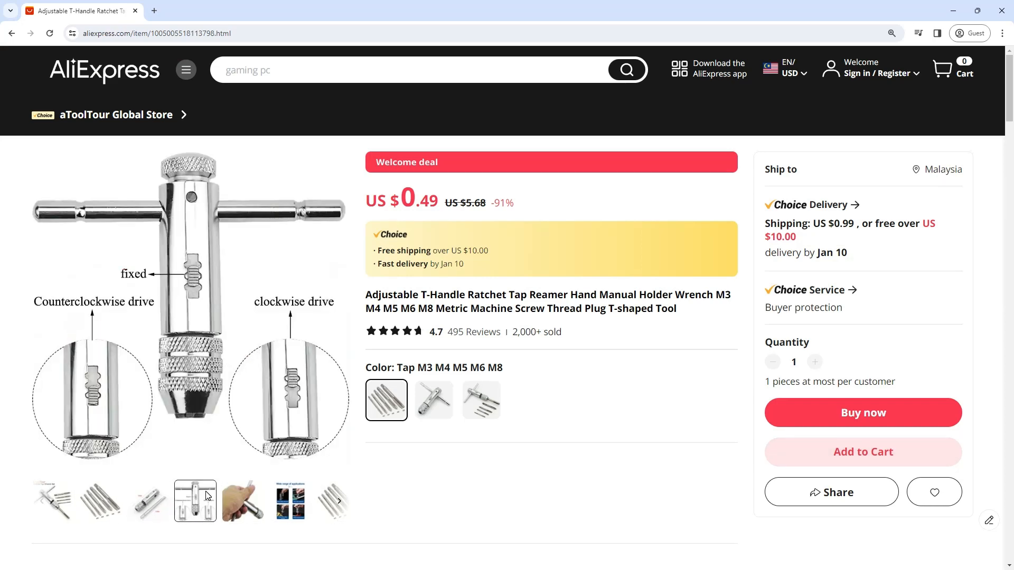
left_click(243, 501)
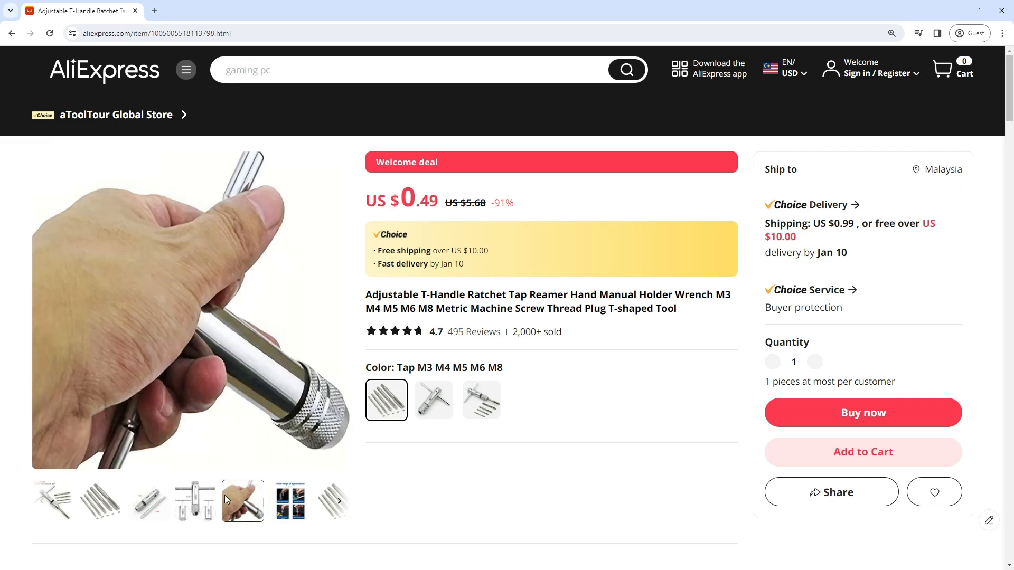
left_click(289, 501)
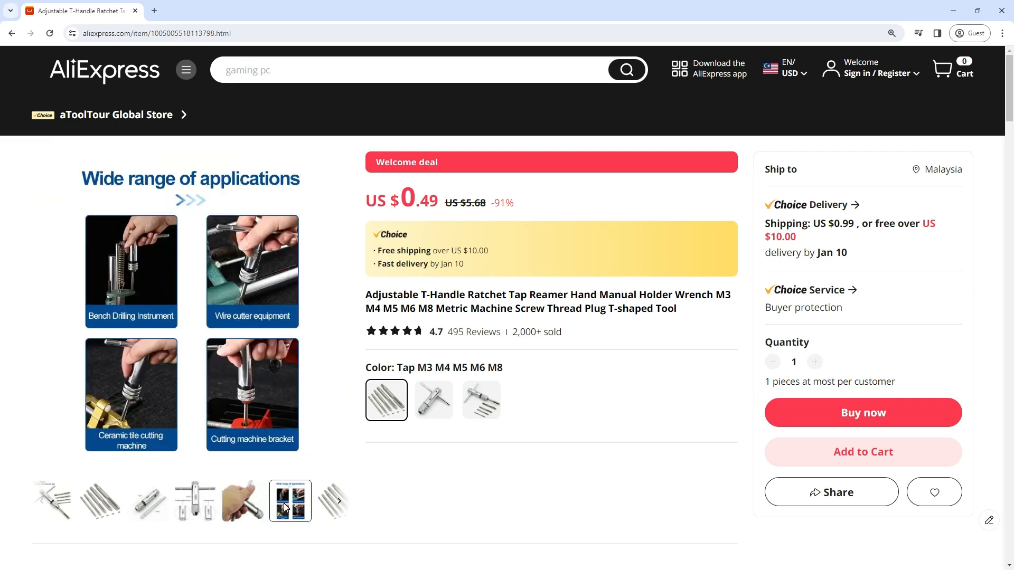
left_click(332, 501)
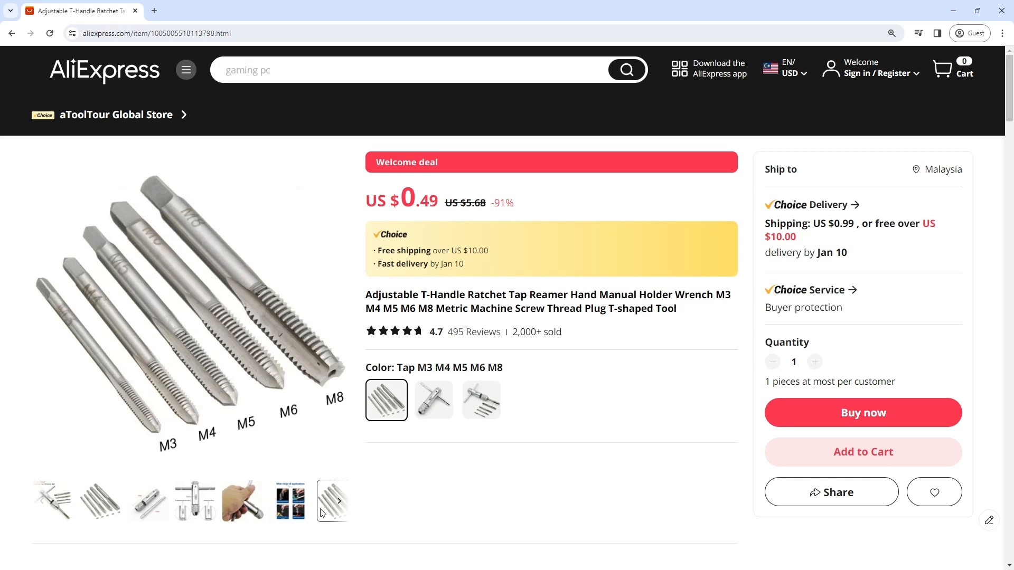
left_click(337, 500)
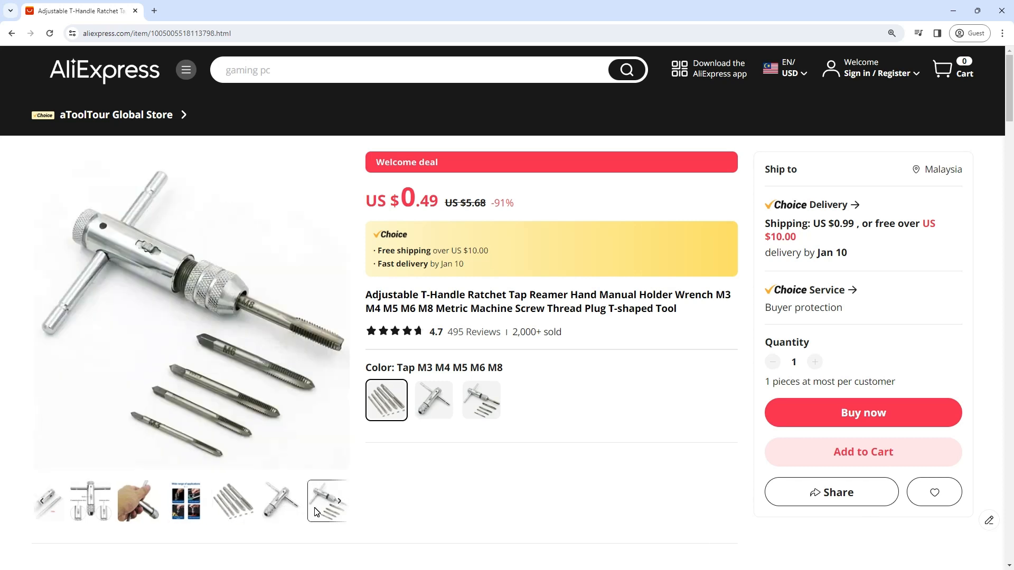
Scroll down to the Description section and expand the full product description
scroll("down", 3)
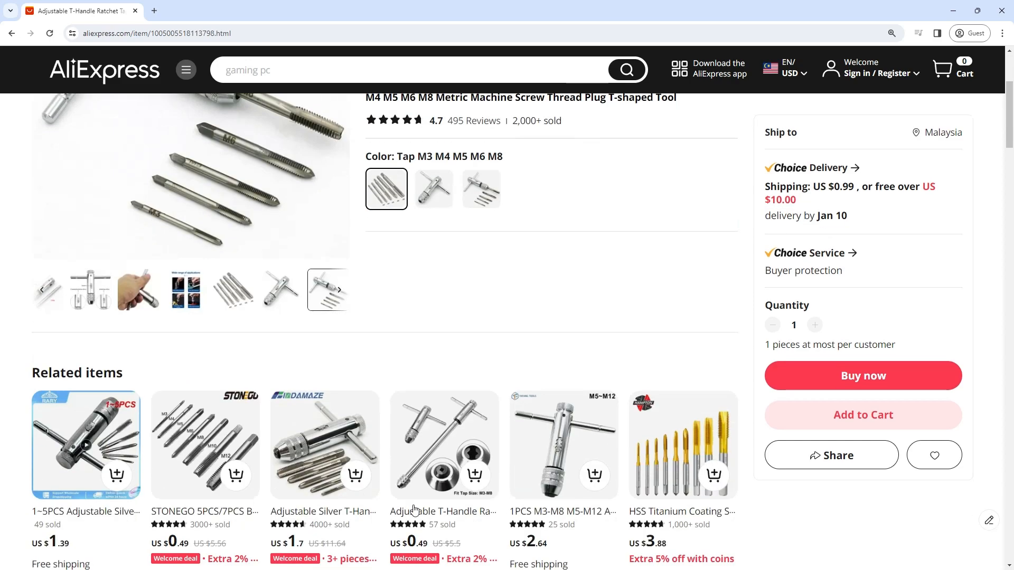
scroll("down", 3)
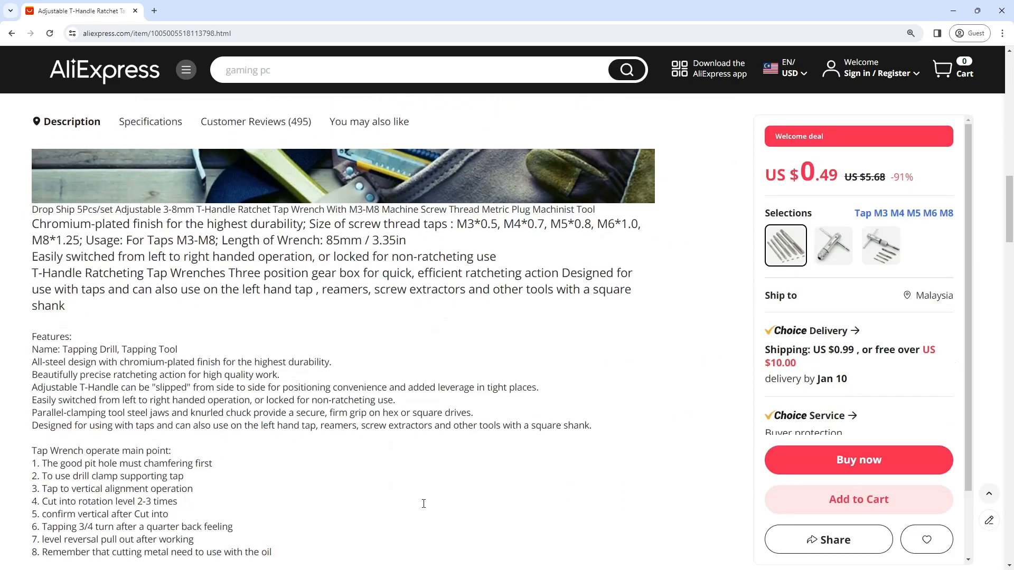
scroll("down", 3)
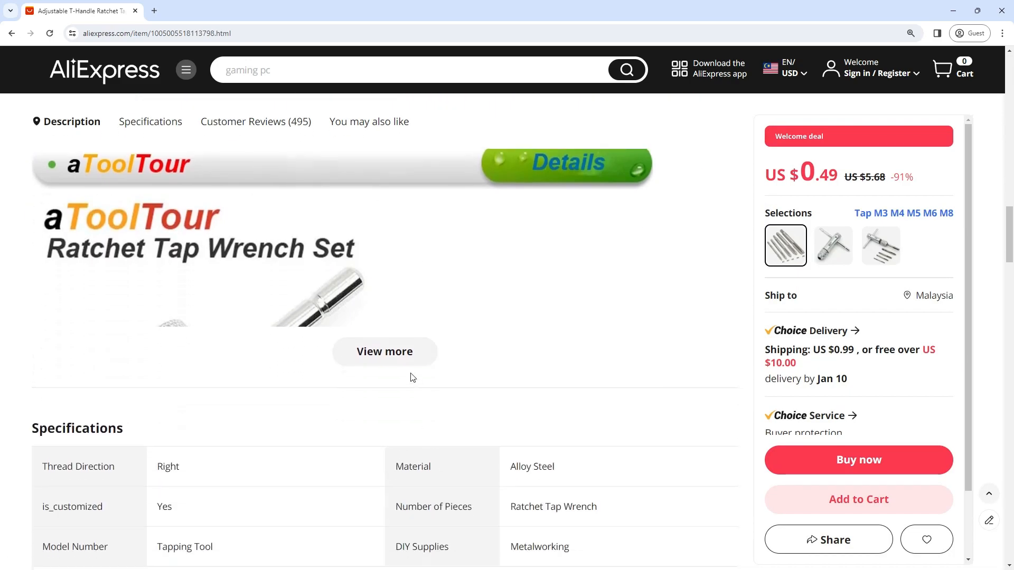
left_click(383, 351)
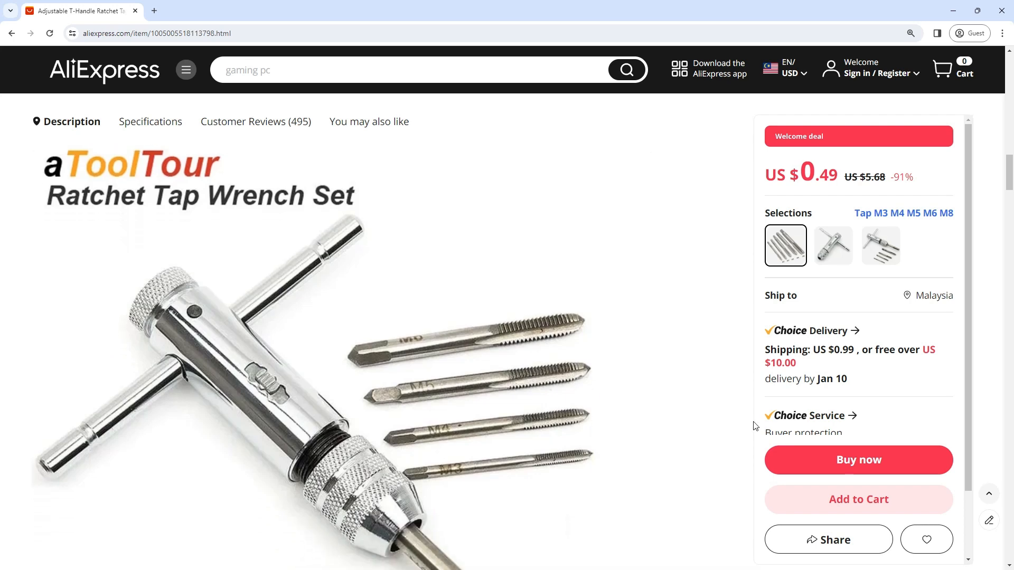
mouse_move(774, 432)
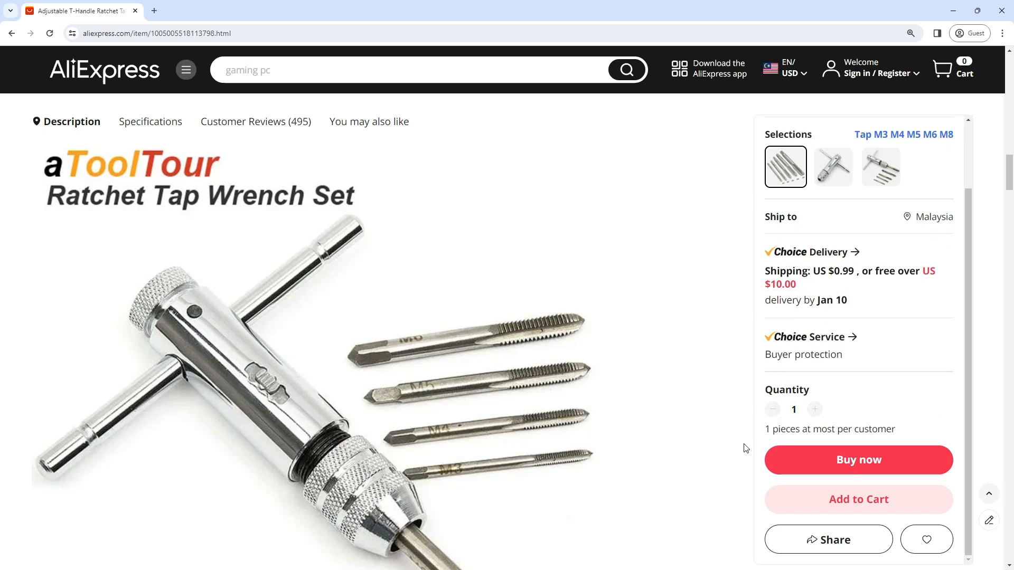
Read through the description images: applications, drive direction, factory, shipping and the closing tool collage
scroll("down", 3)
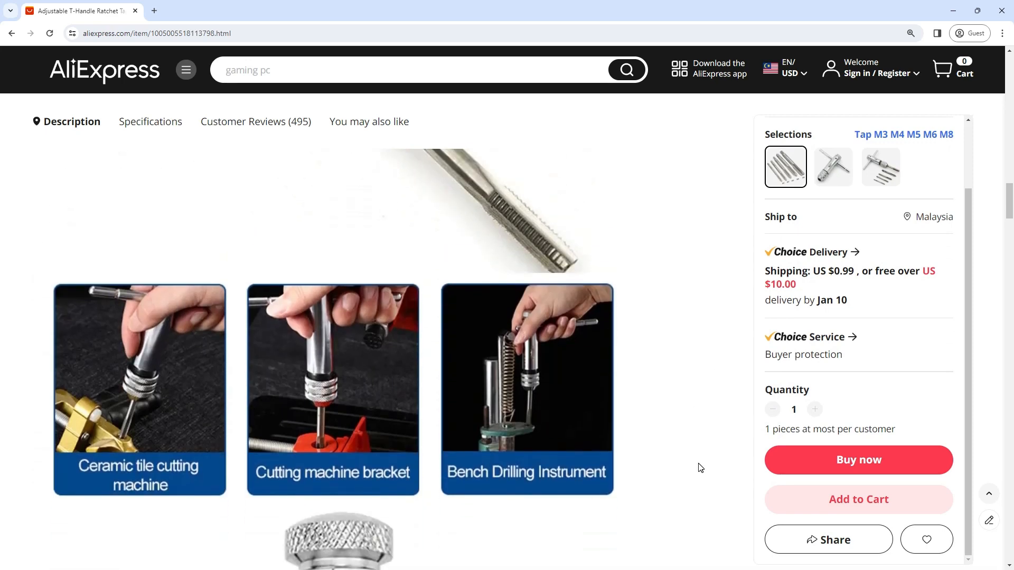
scroll("down", 3)
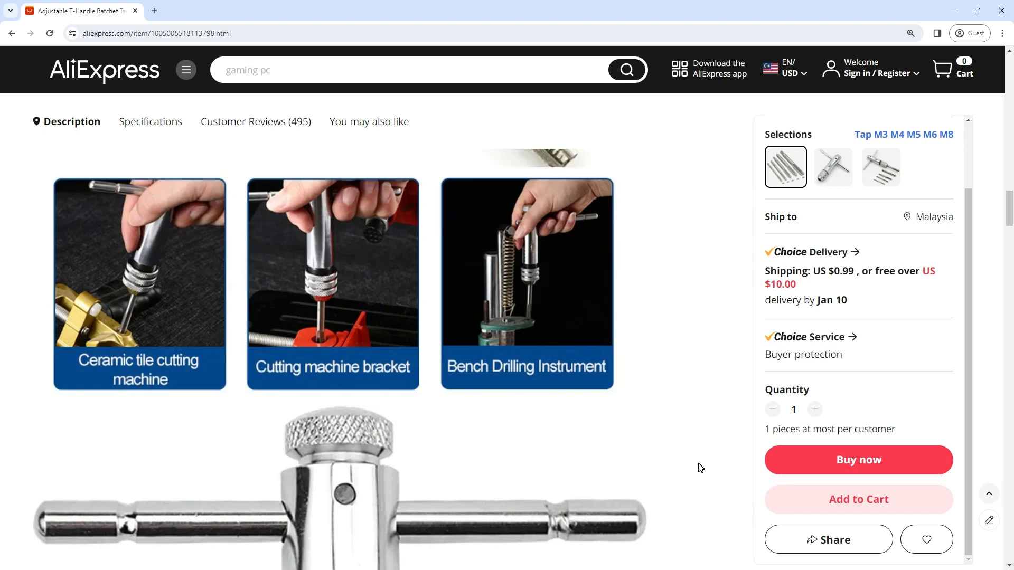
scroll("down", 3)
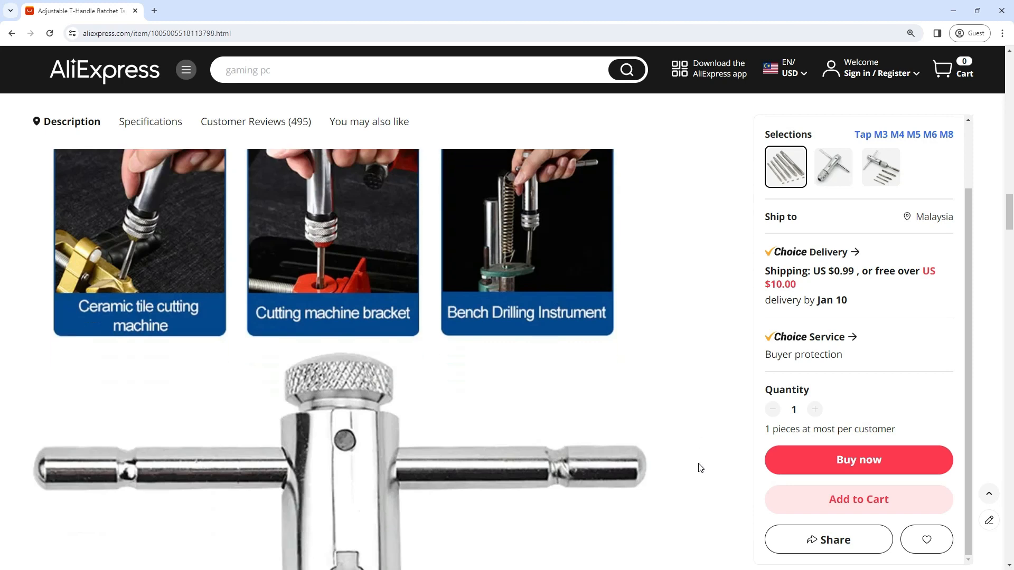
scroll("down", 3)
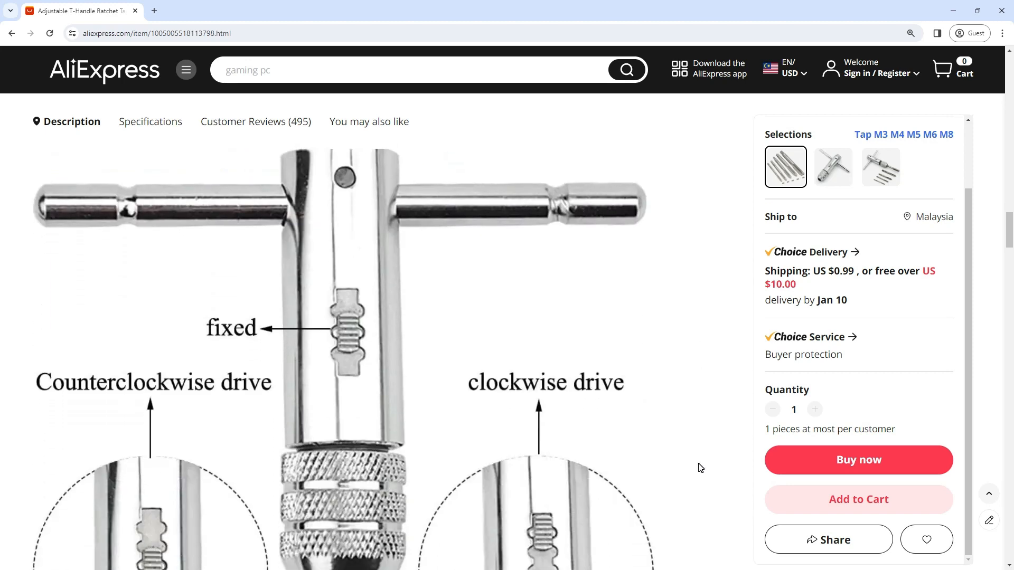
scroll("down", 3)
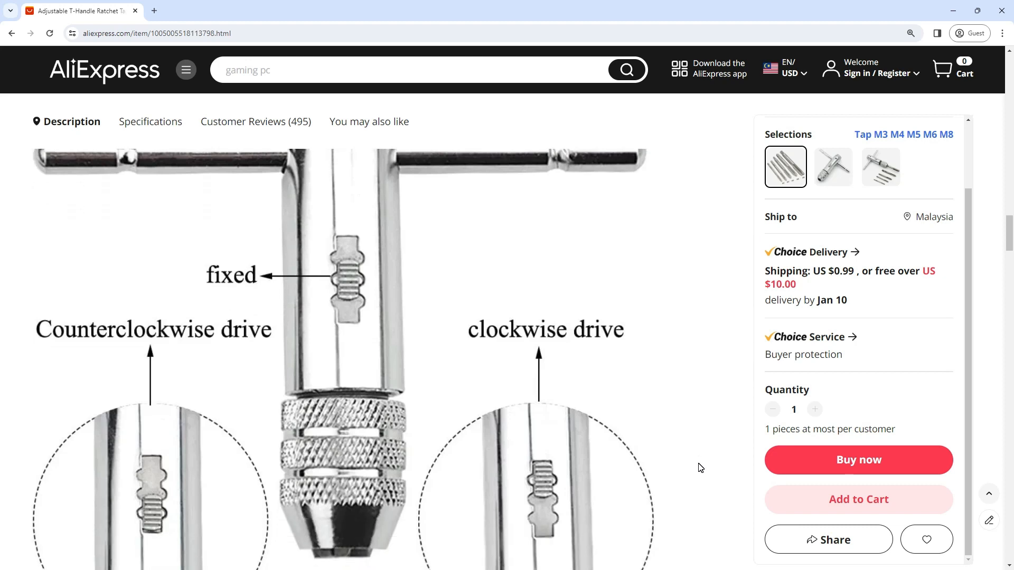
scroll("down", 3)
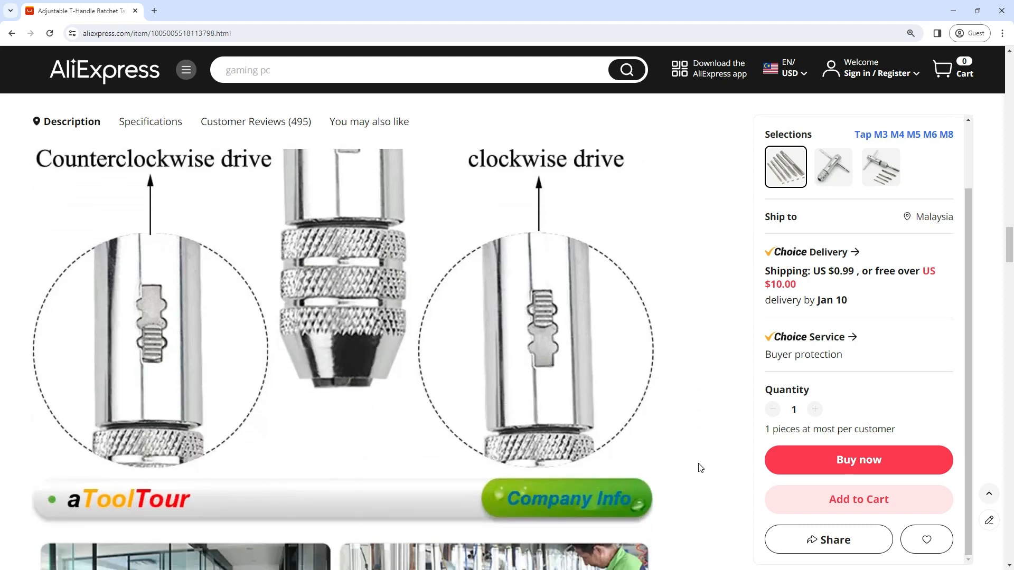
scroll("down", 3)
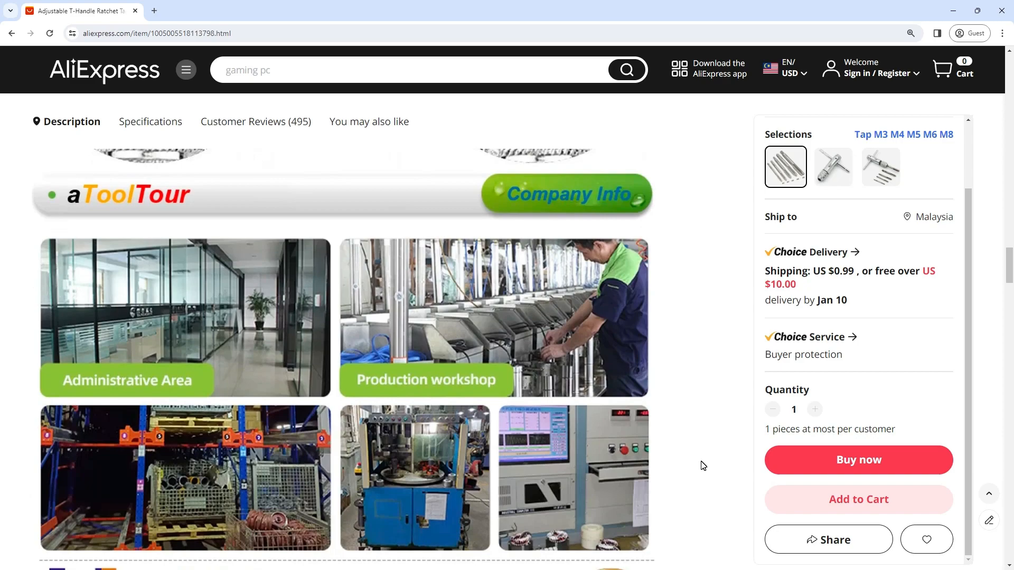
scroll("down", 3)
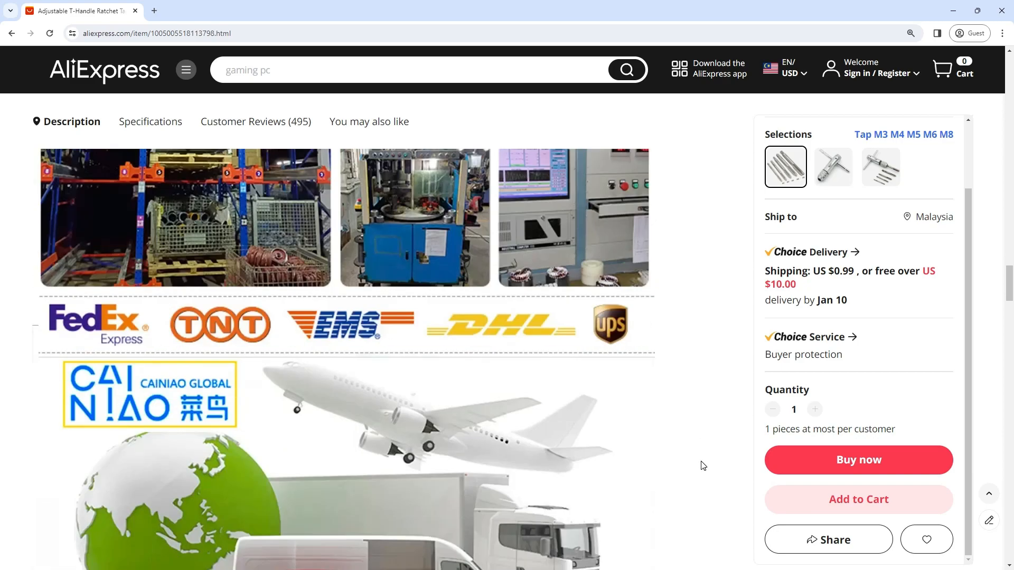
scroll("down", 3)
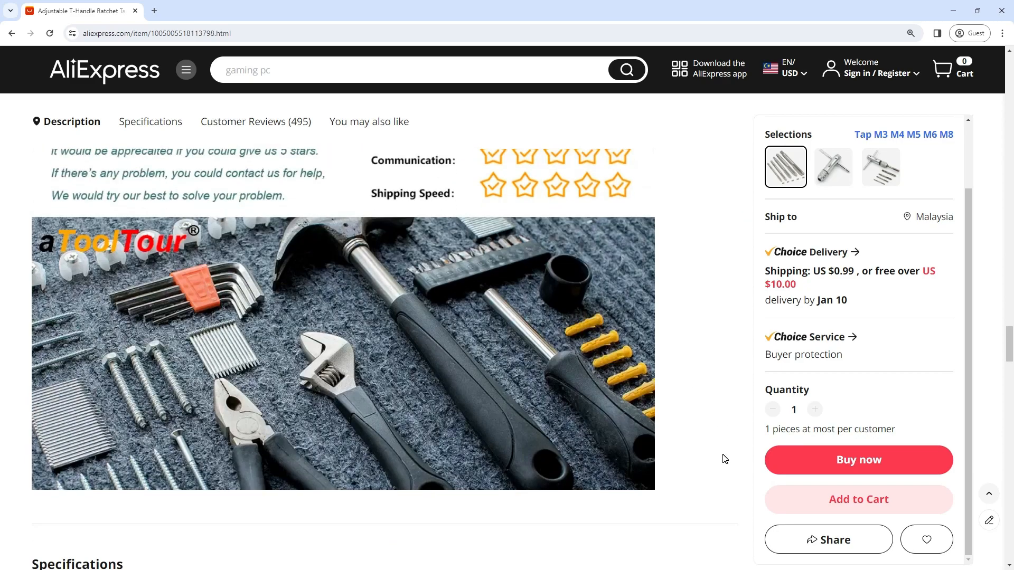
Jump to Customer Reviews and open the full 495-review panel (4.7 stars)
scroll("down", 3)
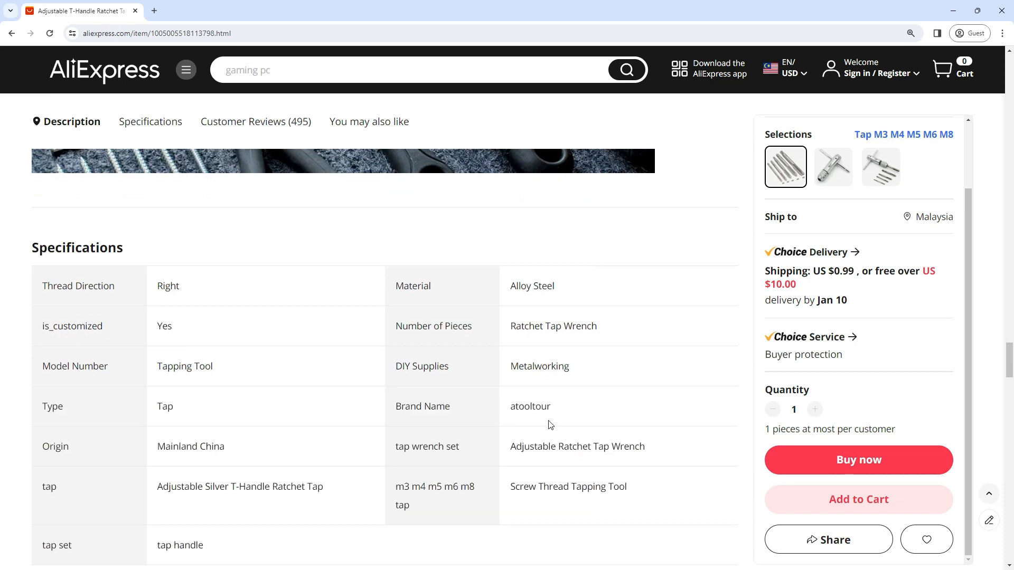
scroll("down", 3)
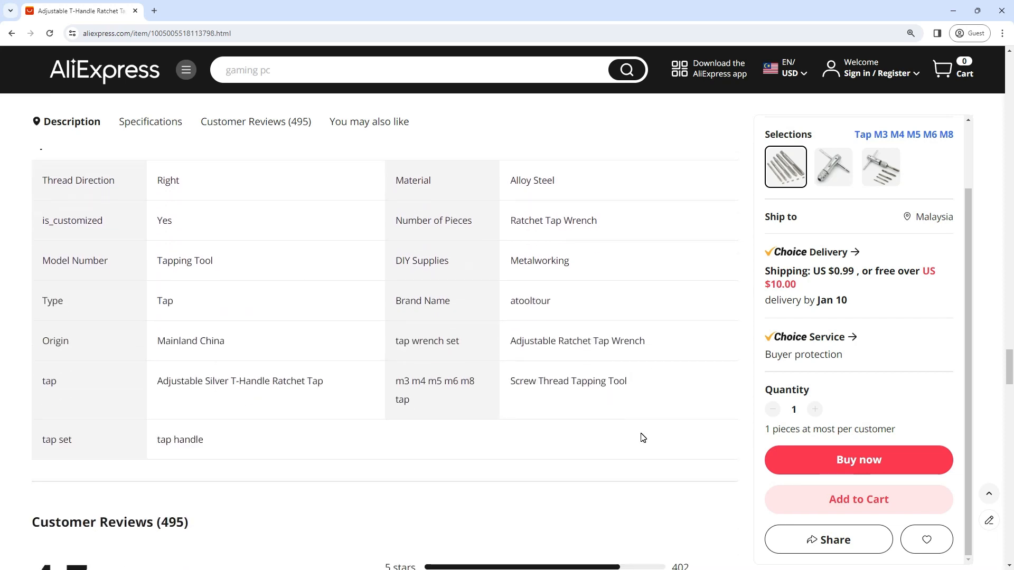
mouse_move(646, 455)
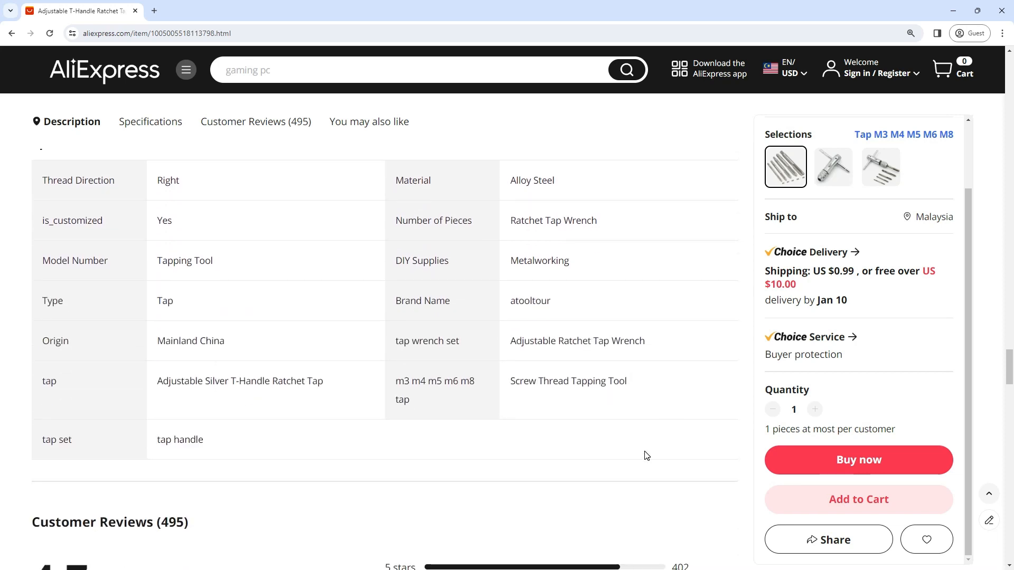
left_click(150, 121)
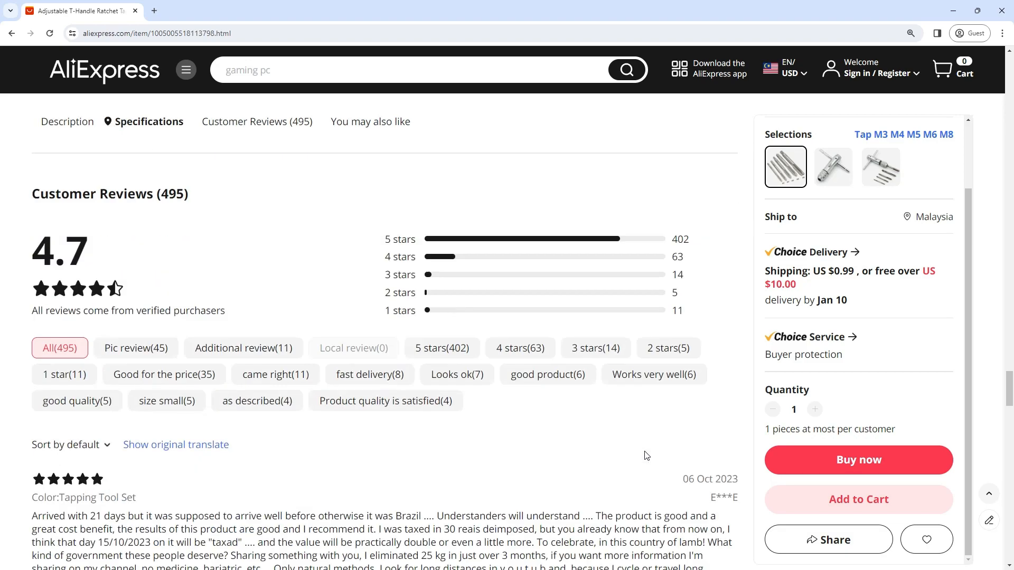
scroll("down", 3)
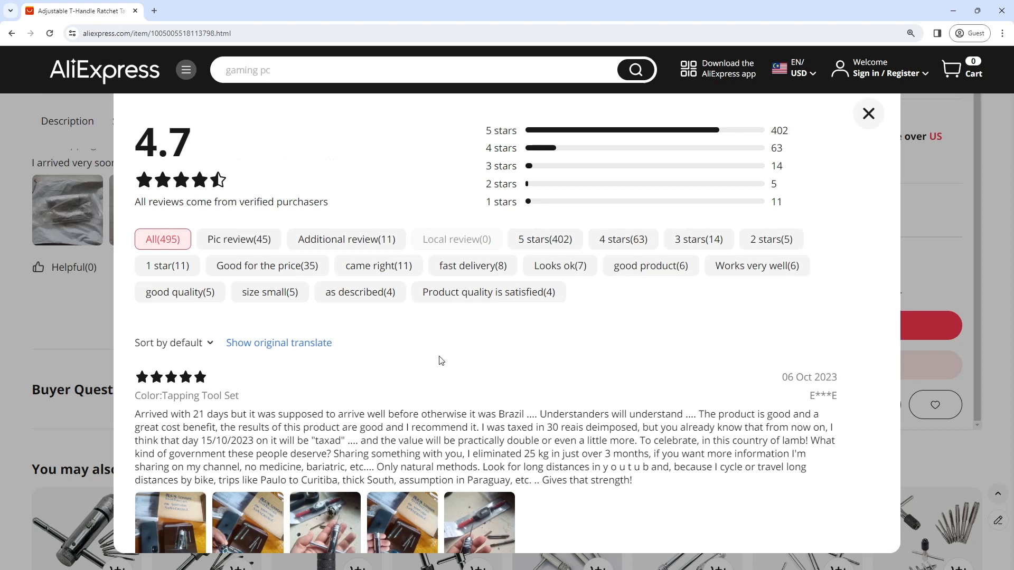
View the top review's buyer photos, then enlarge the 17 Sep 2023 review's first photo
scroll("down", 3)
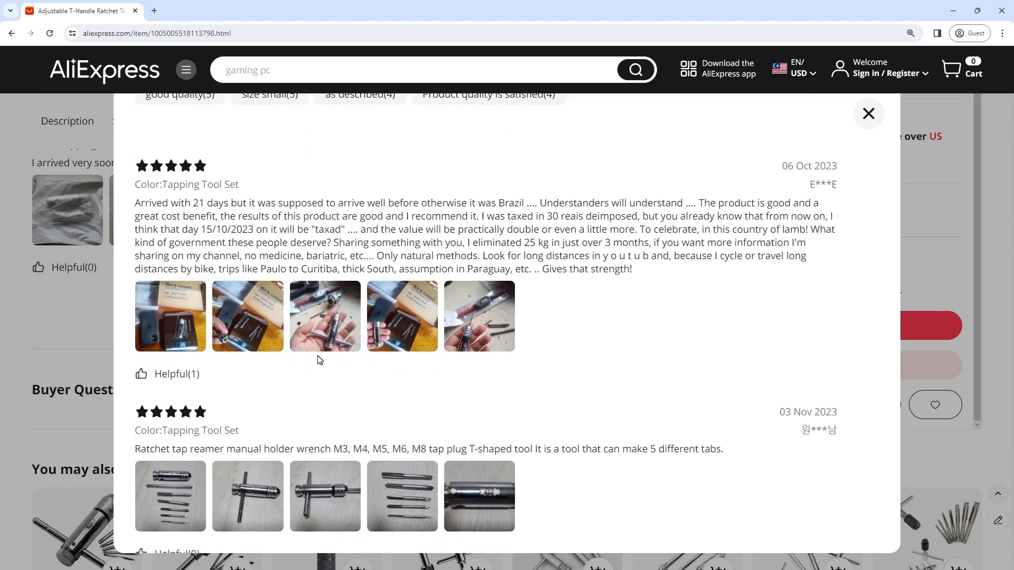
left_click(170, 315)
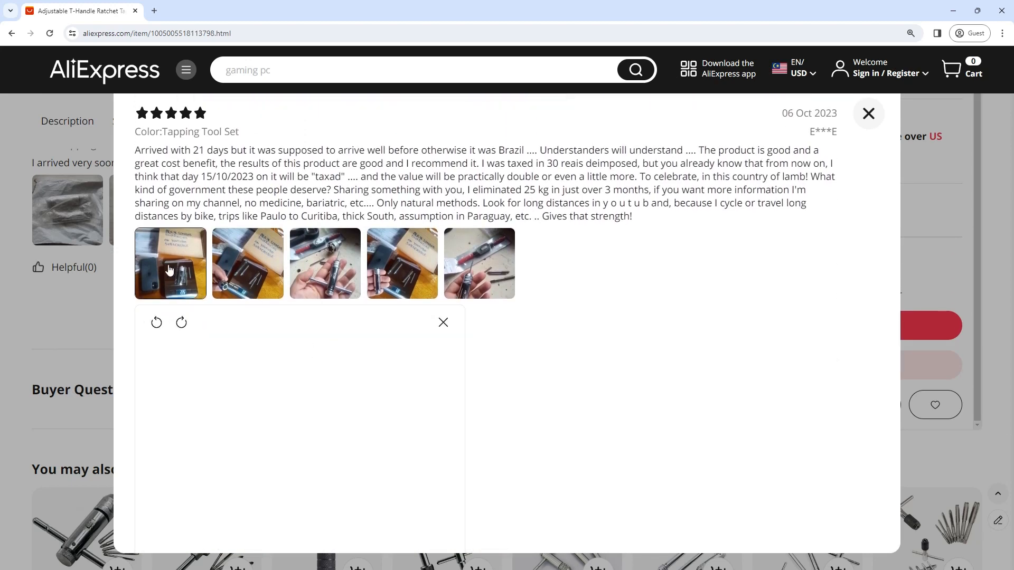
left_click(170, 263)
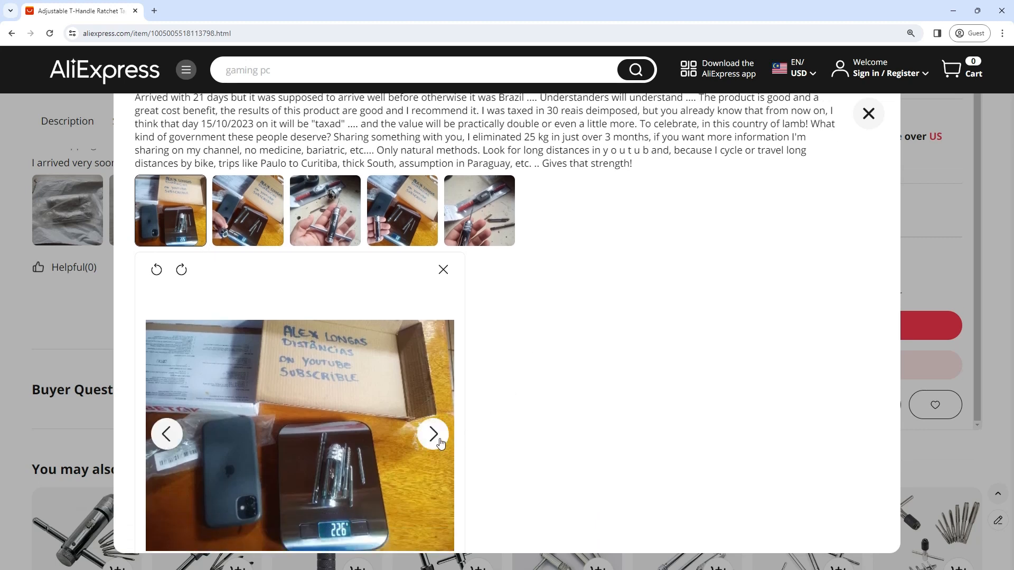
left_click(433, 434)
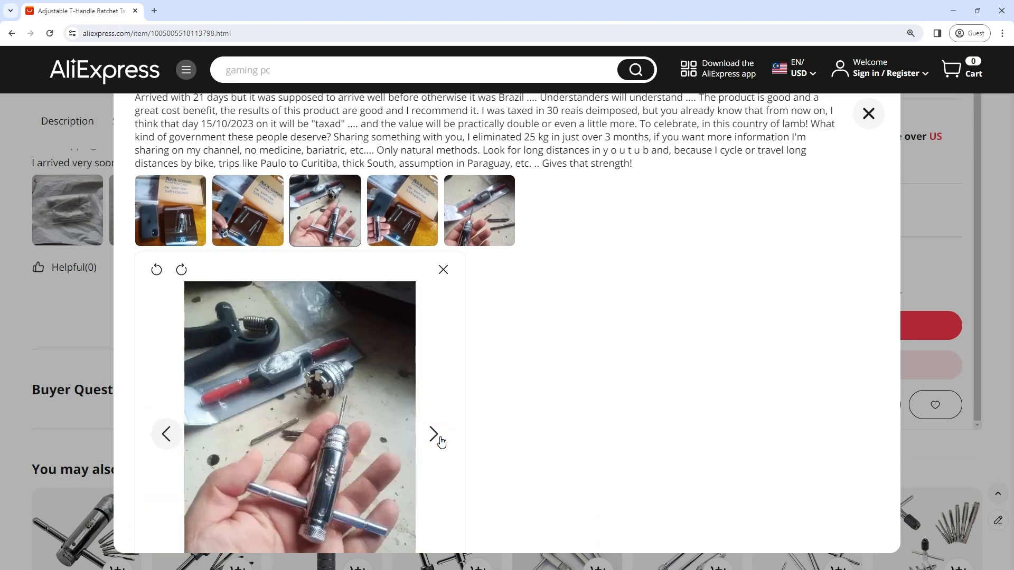
left_click(433, 434)
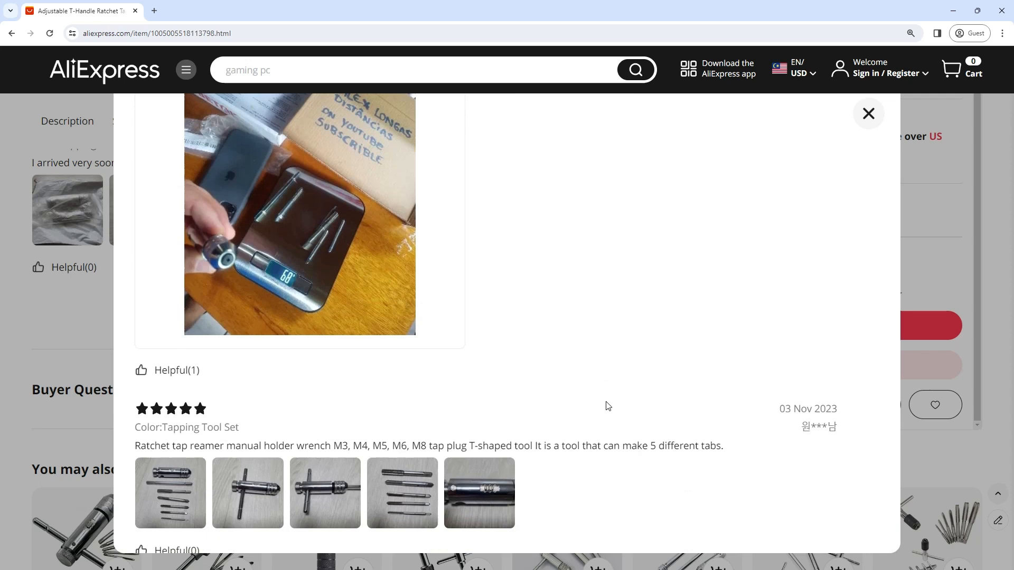
scroll("down", 3)
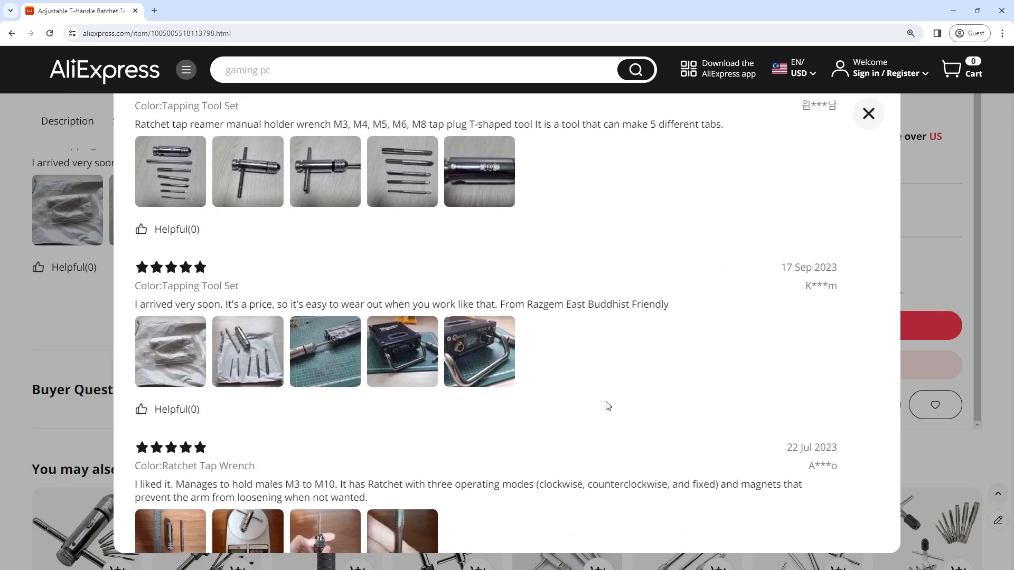
left_click(170, 351)
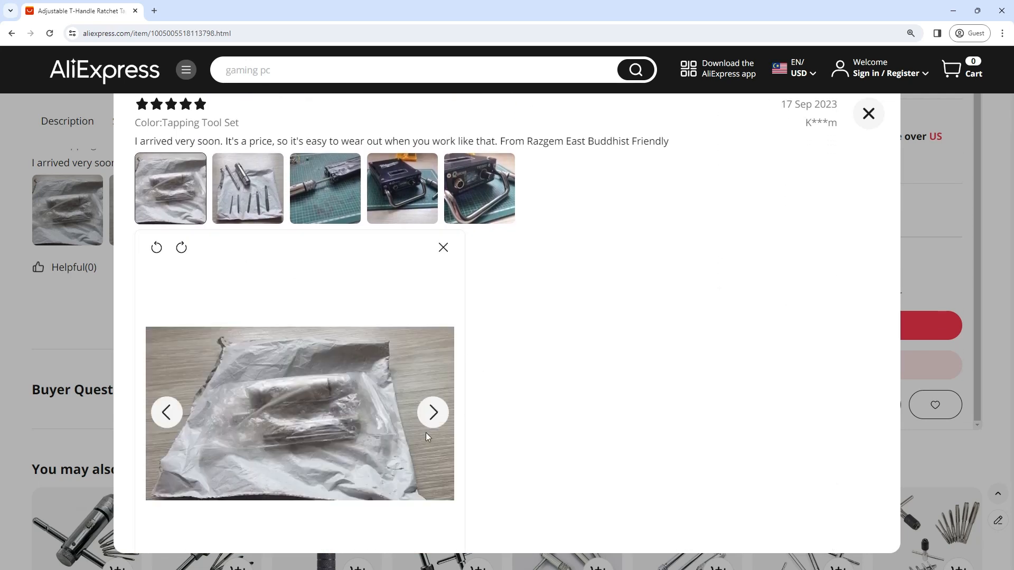
Finish viewing the 17 Sep review's buyer photos and close the enlarged photo
left_click(433, 412)
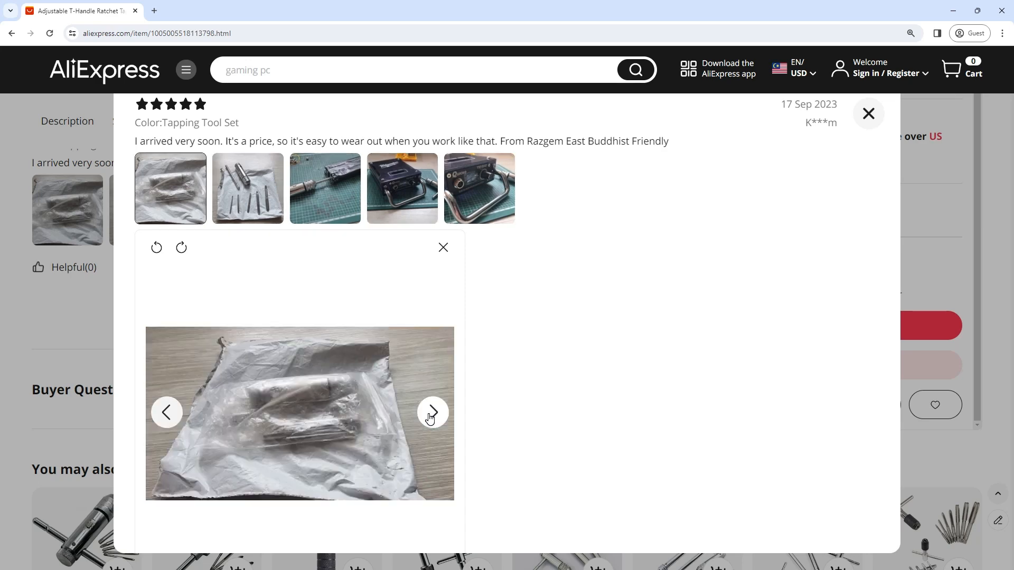
left_click(433, 412)
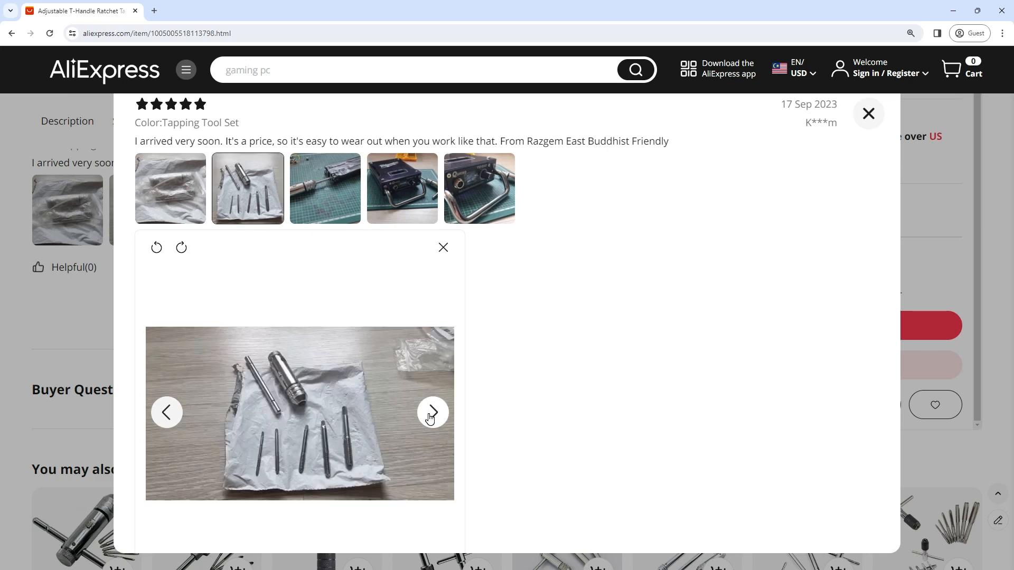
left_click(443, 247)
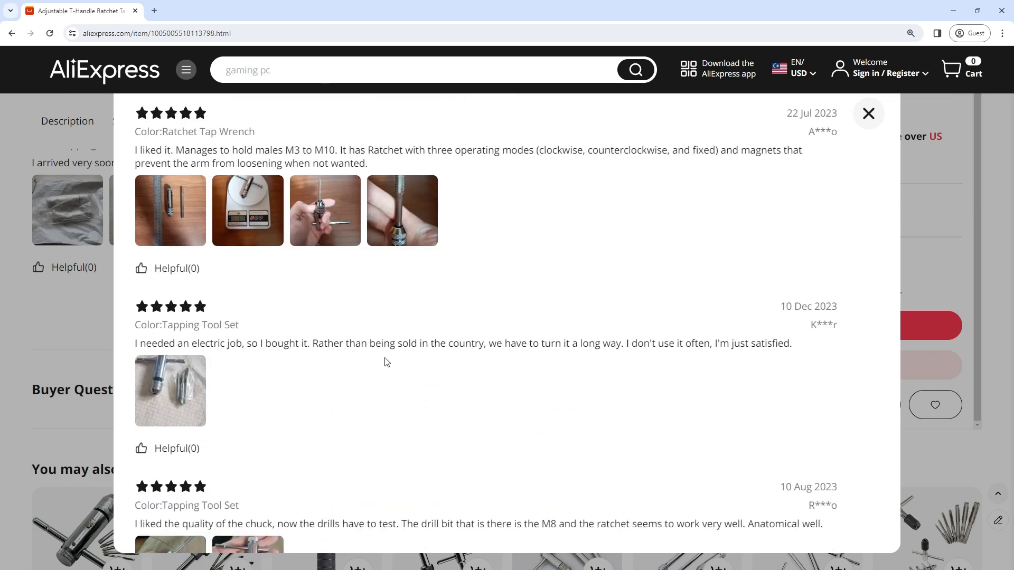
View the 22 Jul review photos, starting with the ruler, and the 12 Jul photo, then close reviews
left_click(170, 211)
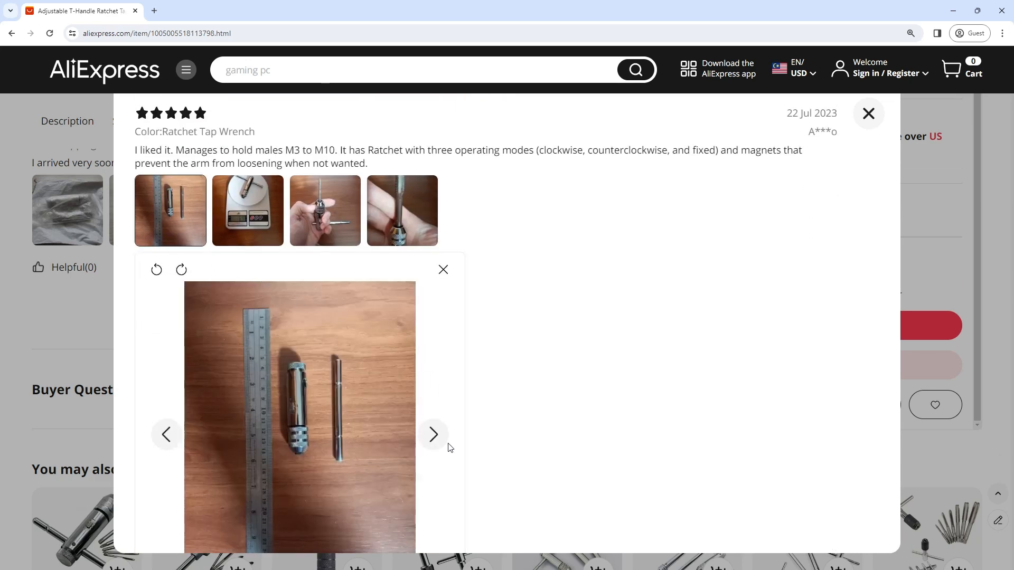
left_click(433, 434)
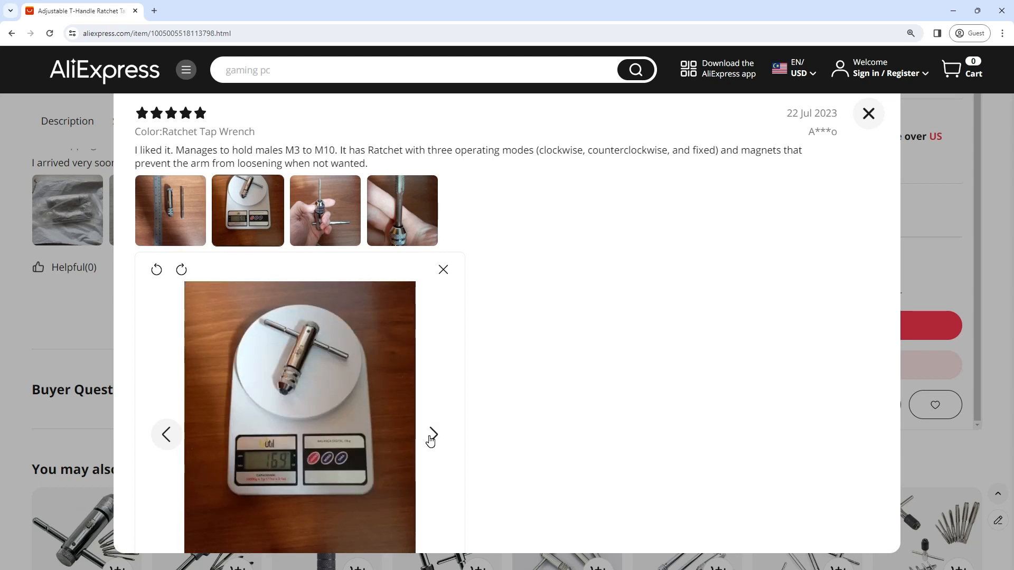
left_click(432, 435)
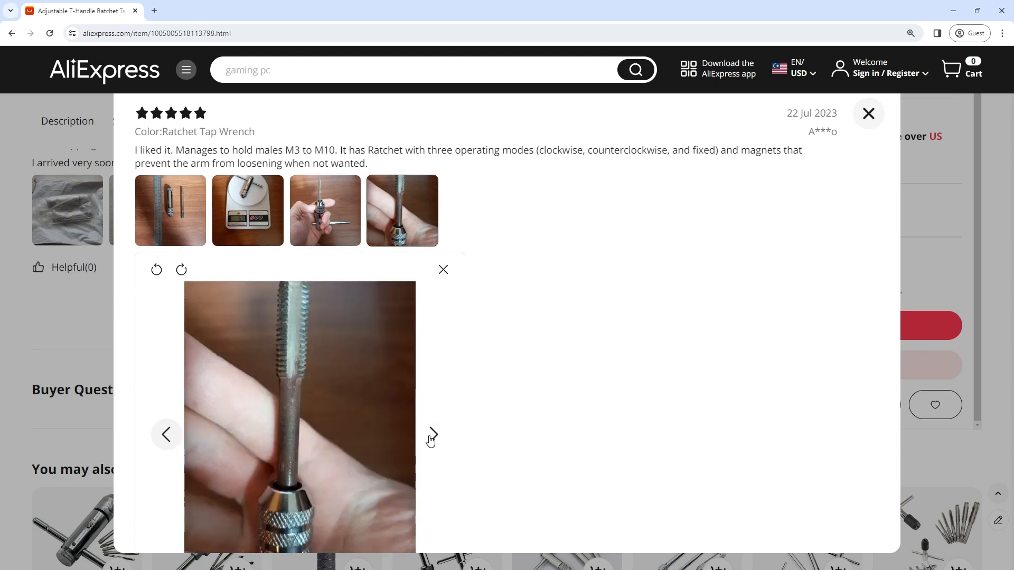
left_click(432, 435)
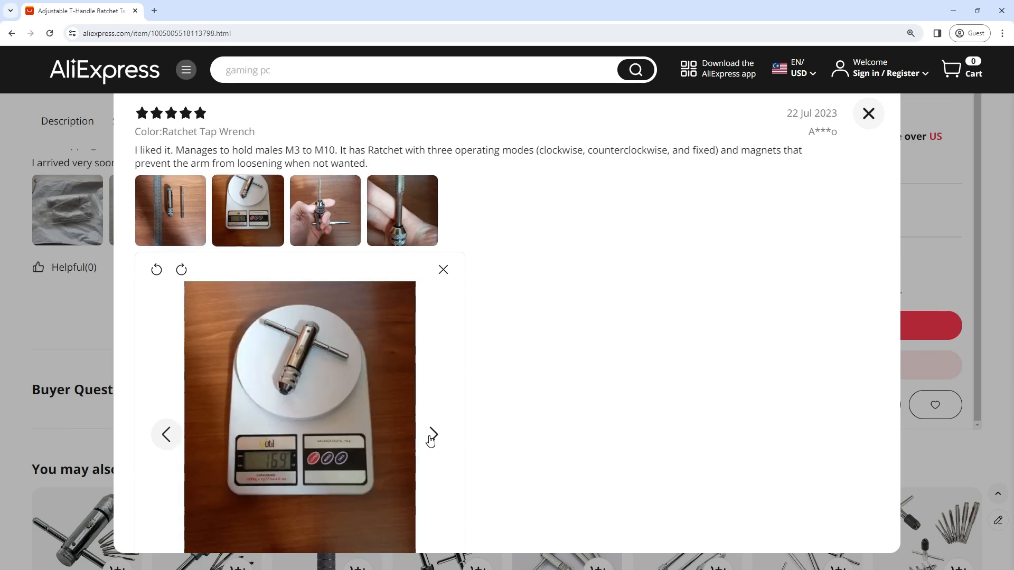
left_click(442, 269)
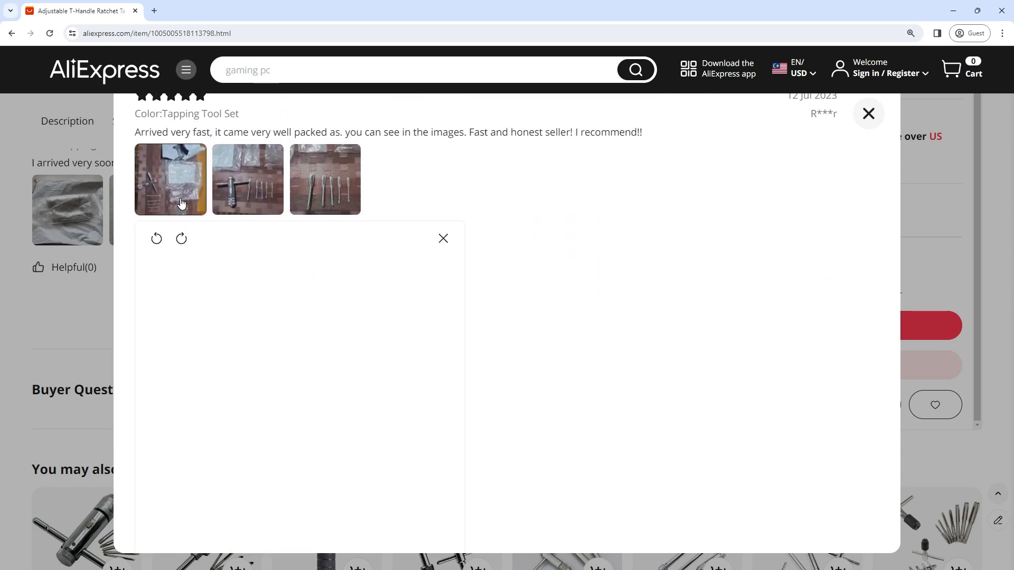
left_click(170, 178)
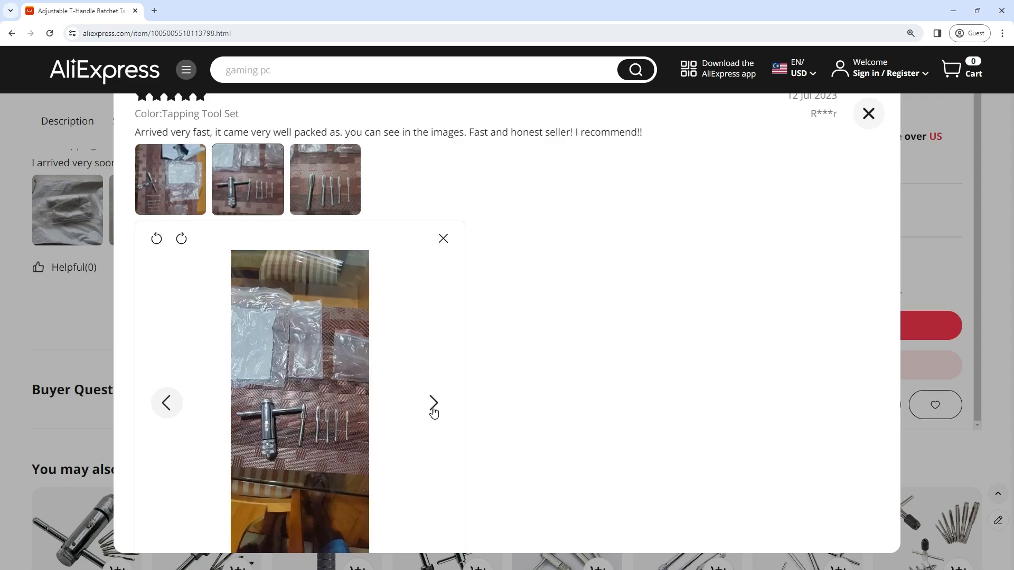
left_click(443, 238)
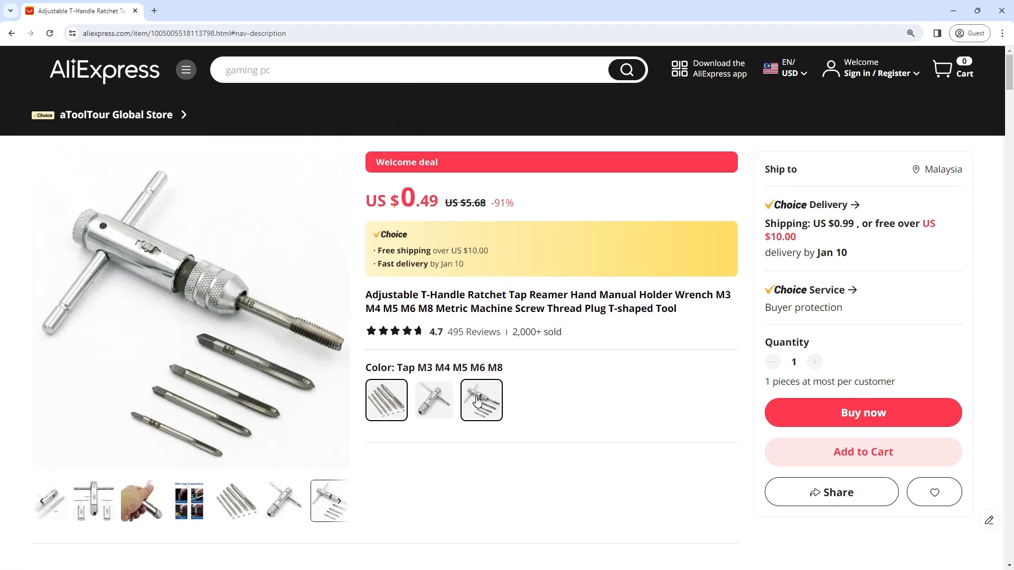
Compare colour options, keep Tapping Tool Set at US $1.05, and view the drive-direction diagram
left_click(433, 400)
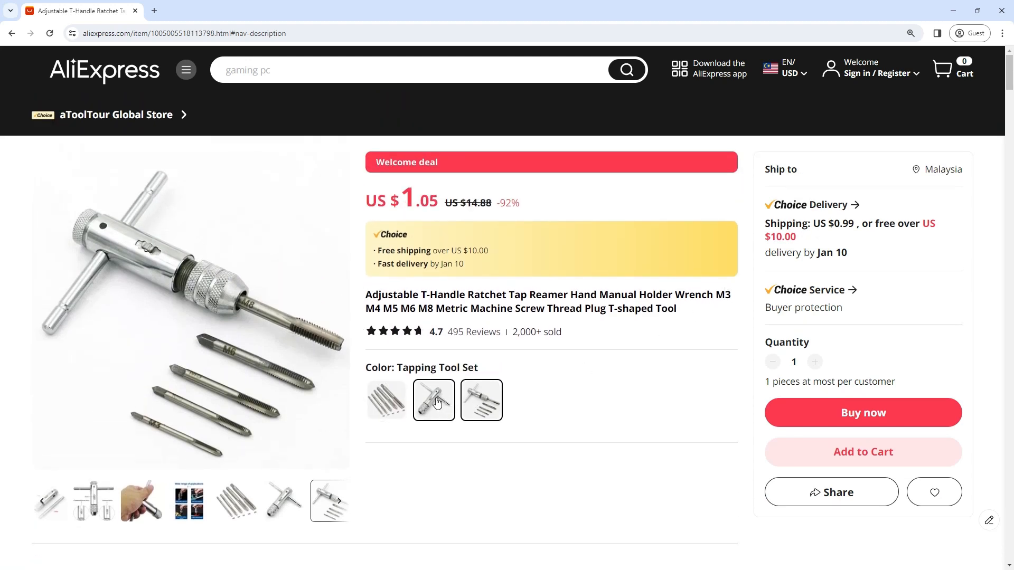
left_click(386, 400)
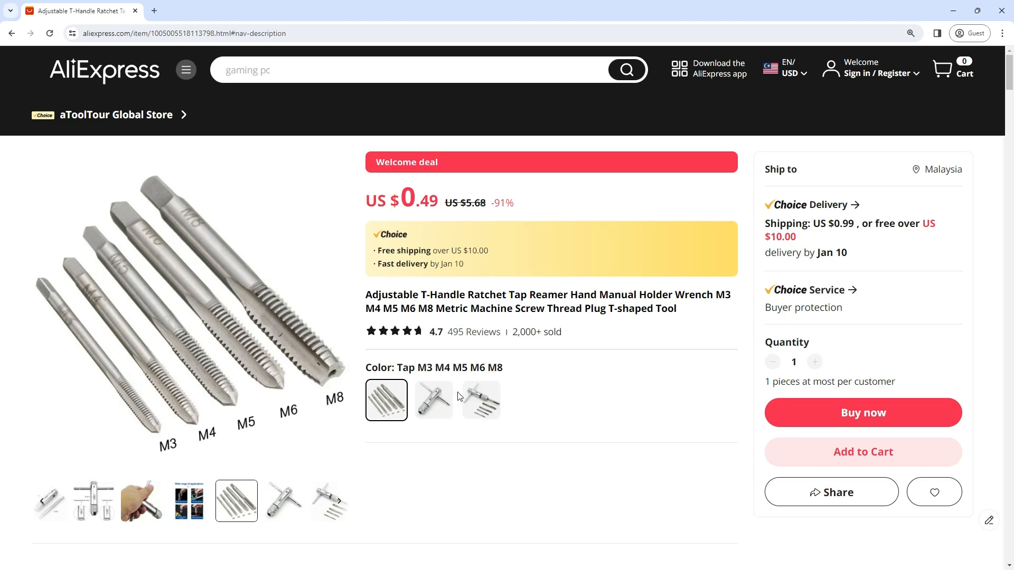
left_click(481, 399)
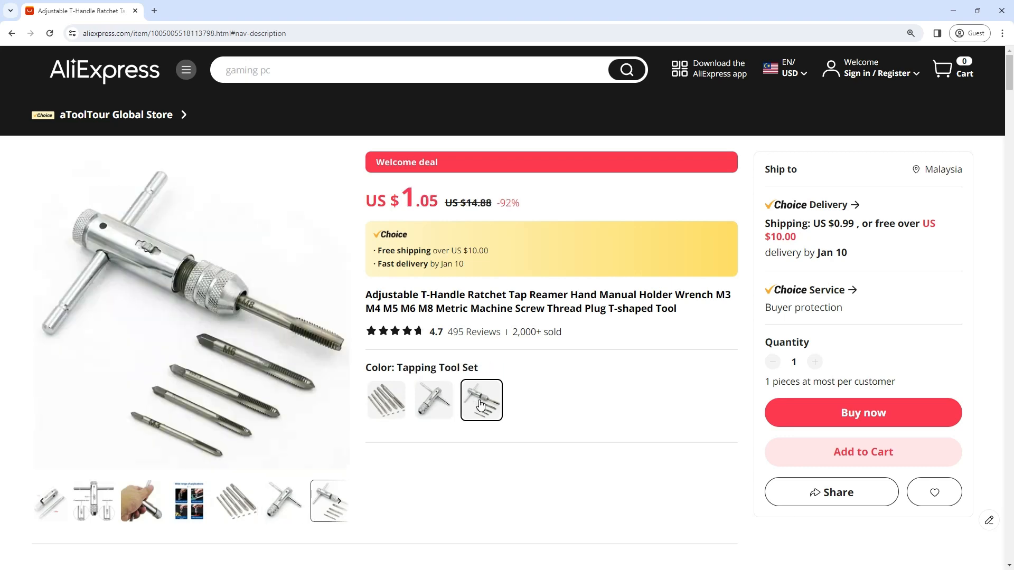
left_click(283, 501)
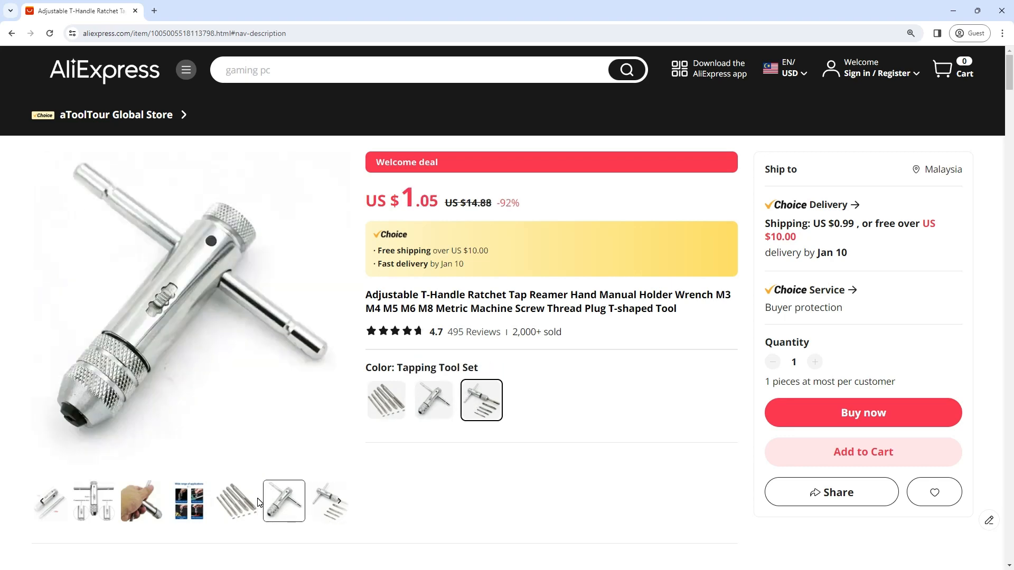
left_click(93, 501)
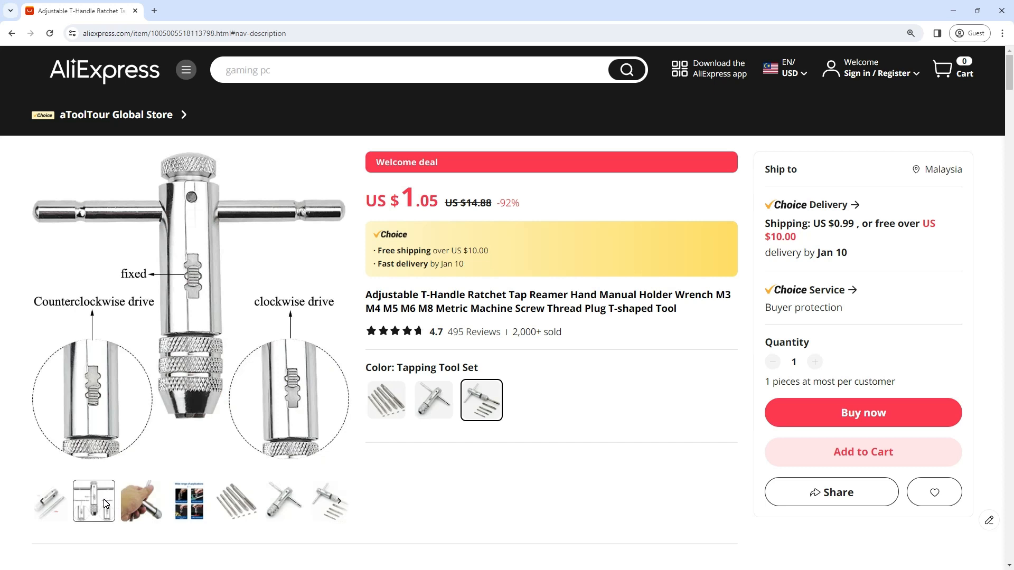